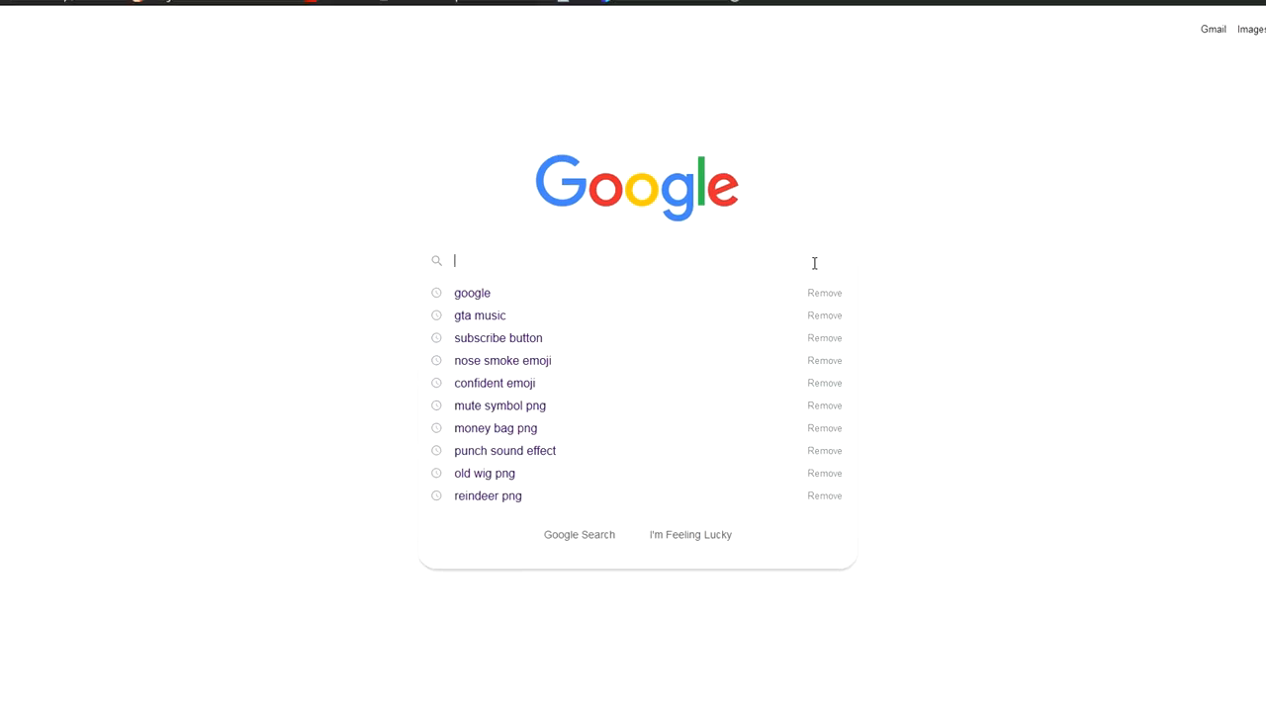
type("spacer s")
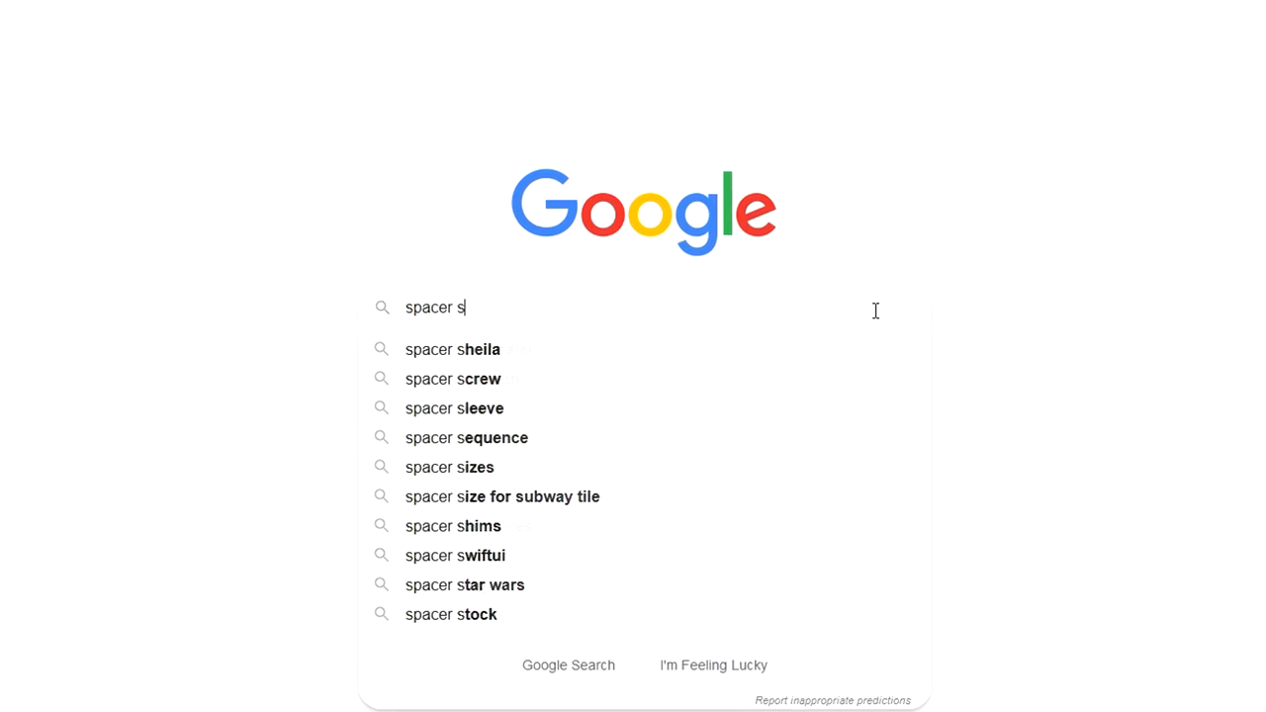